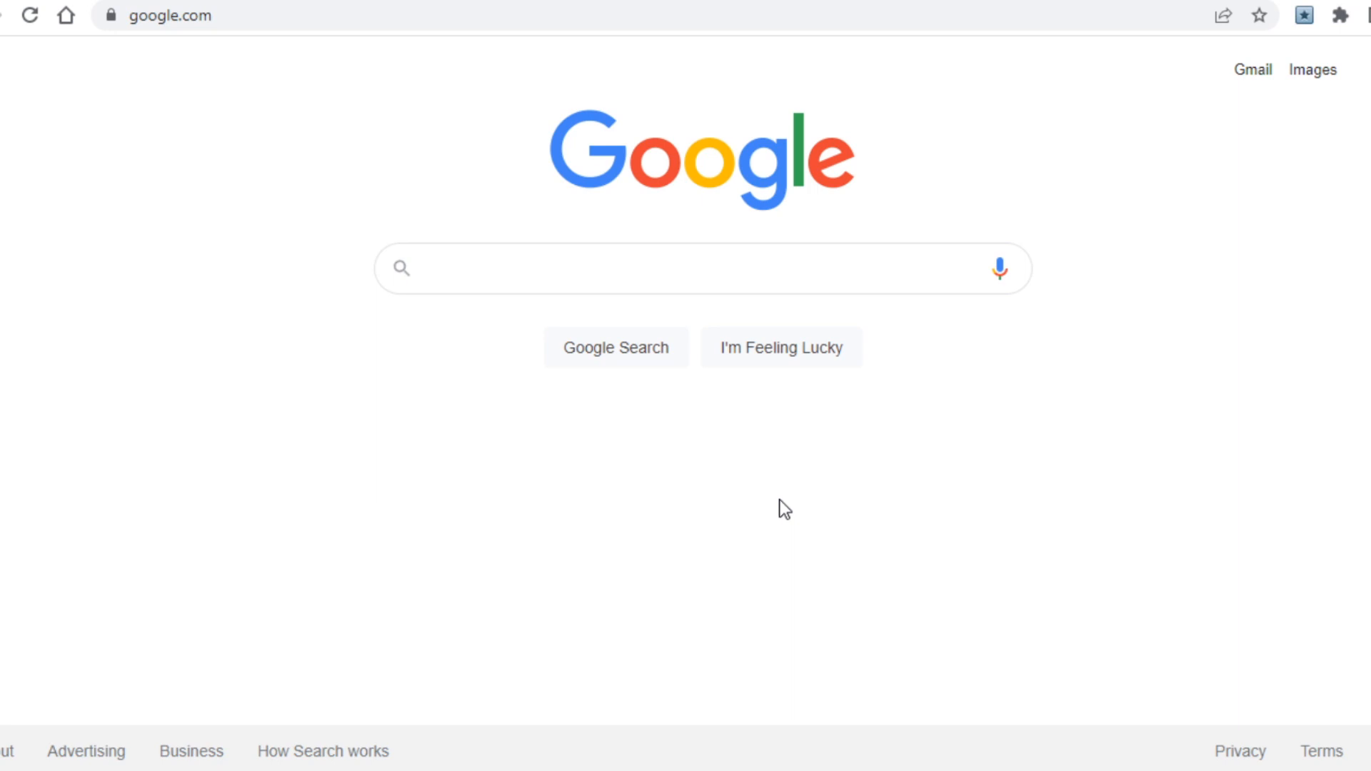
Step: Search Google for 'most profitable niches' to bring up the featured list of profitable blog niches
text(most profitable niches)
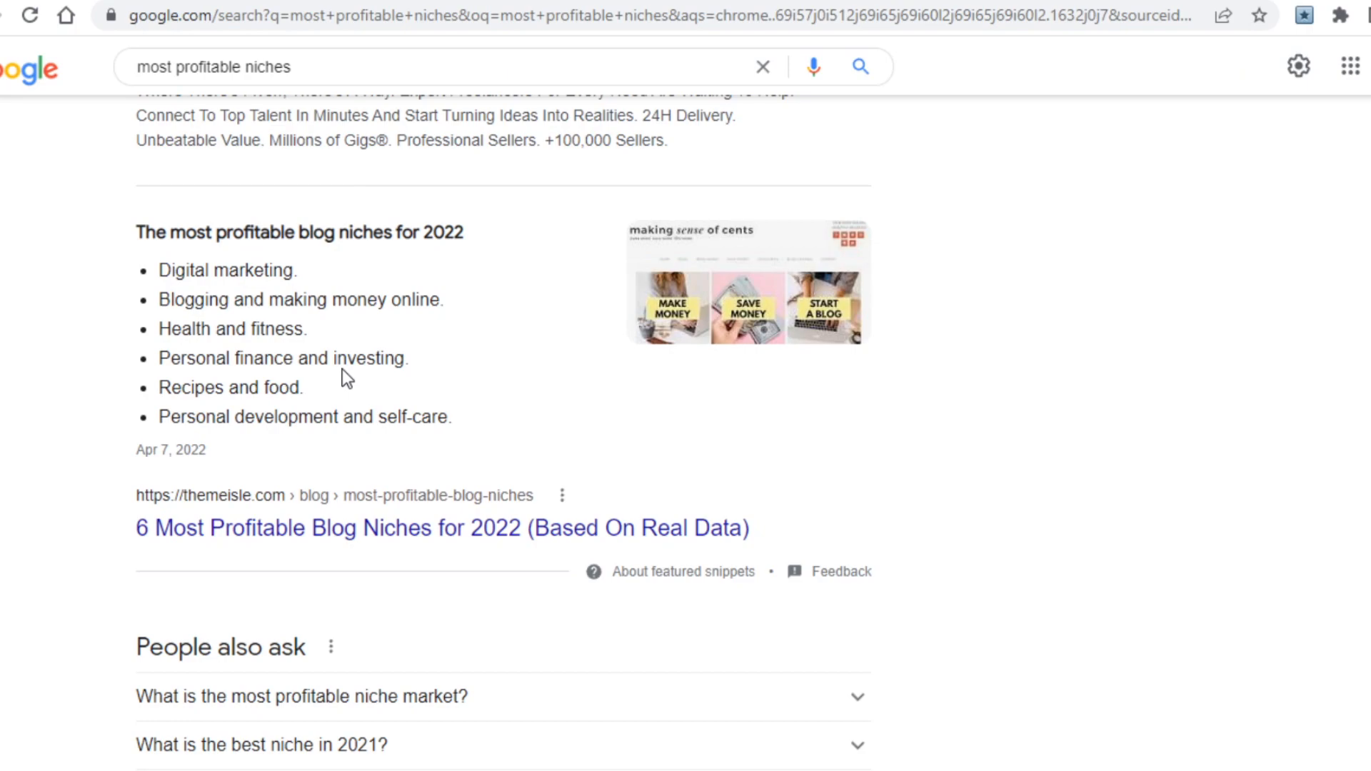
click(227, 68)
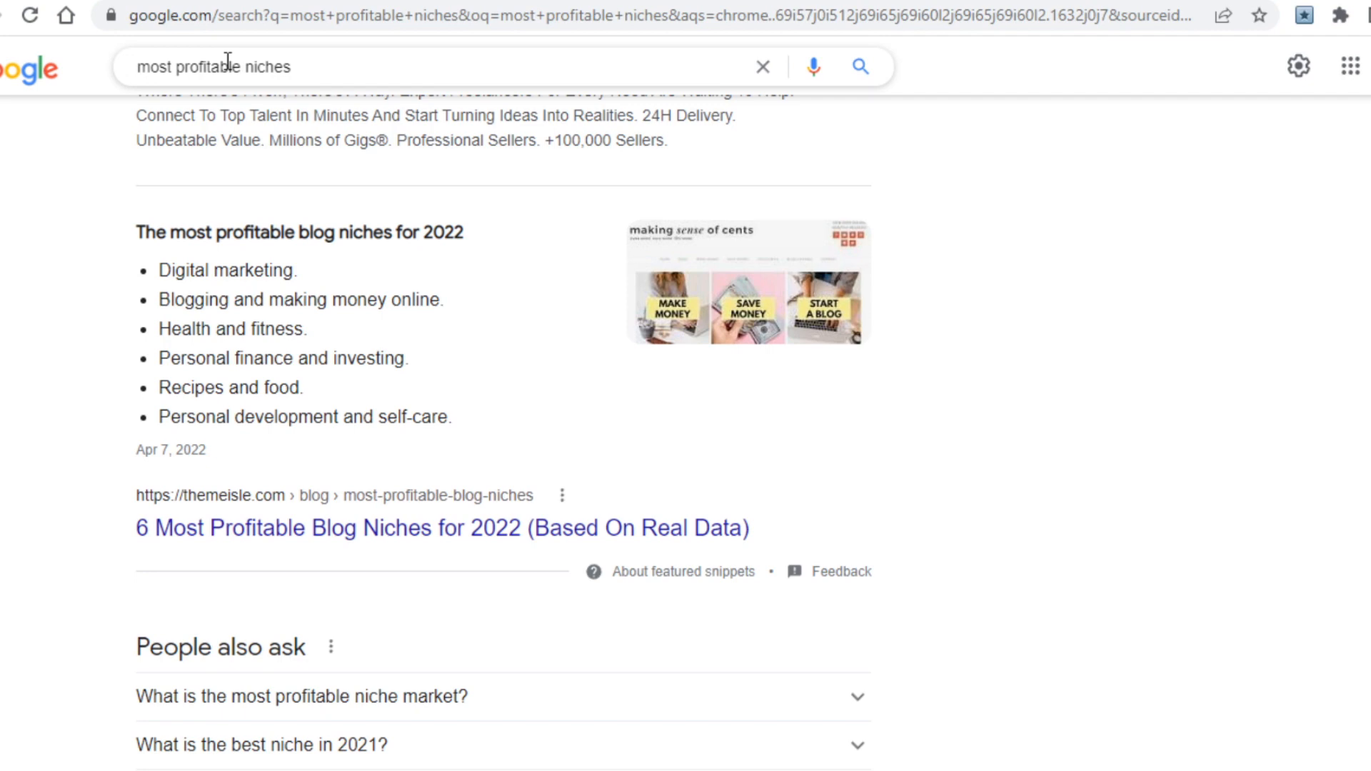
drag(158, 270, 453, 418)
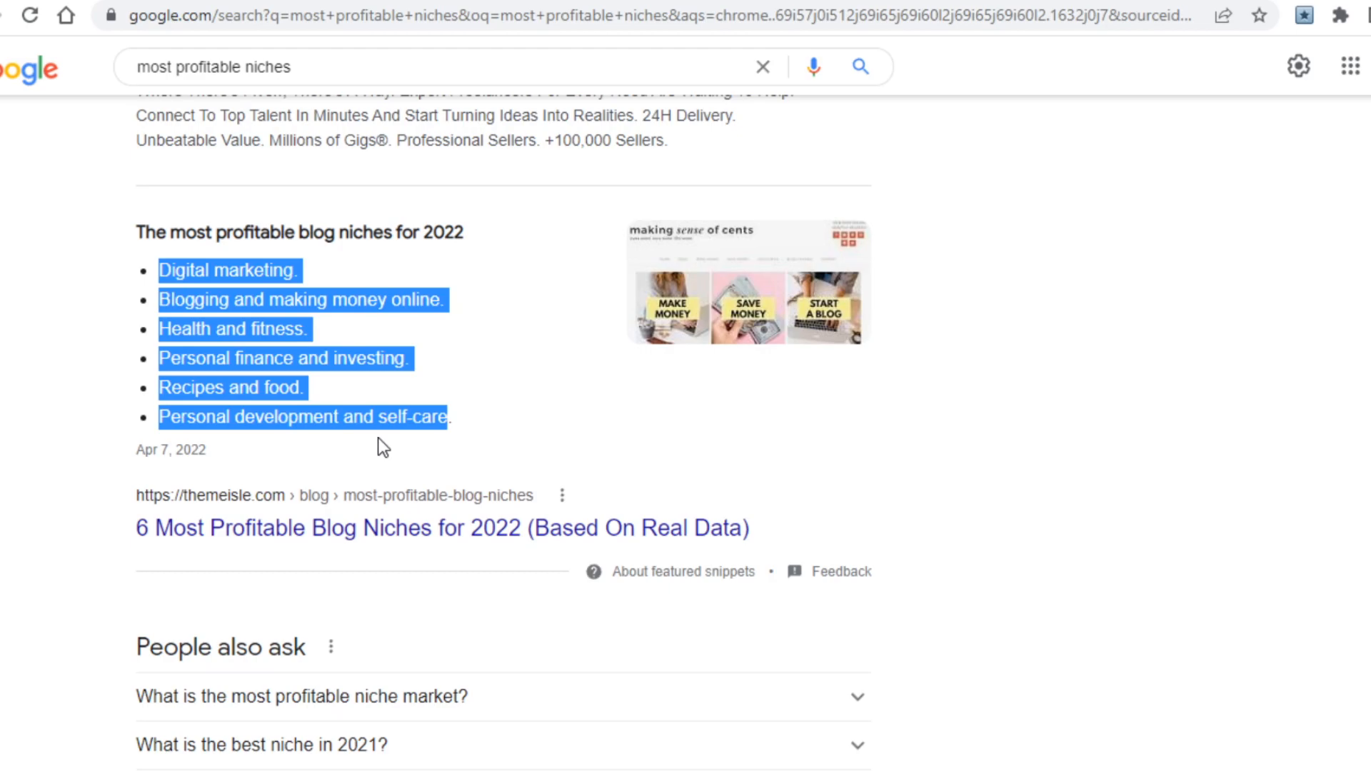
click(391, 461)
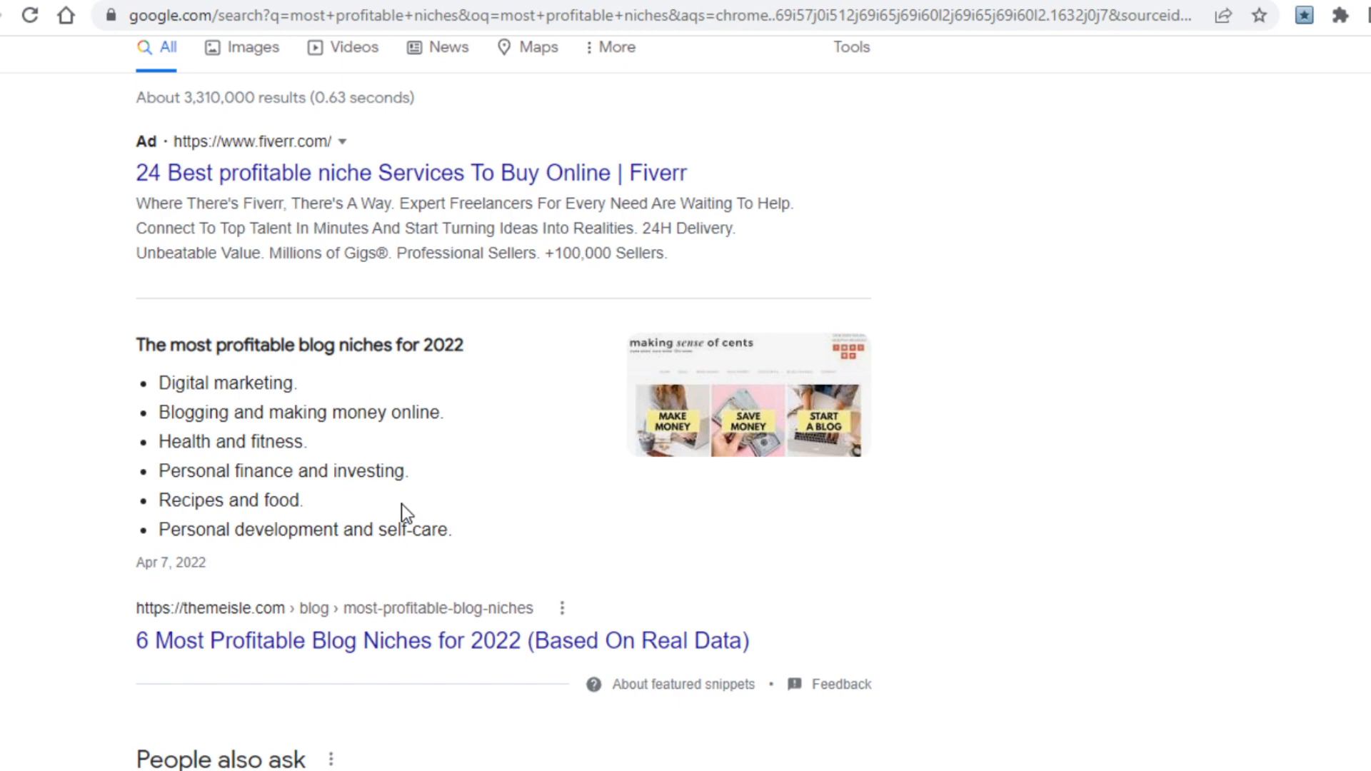
mouse_move(420, 500)
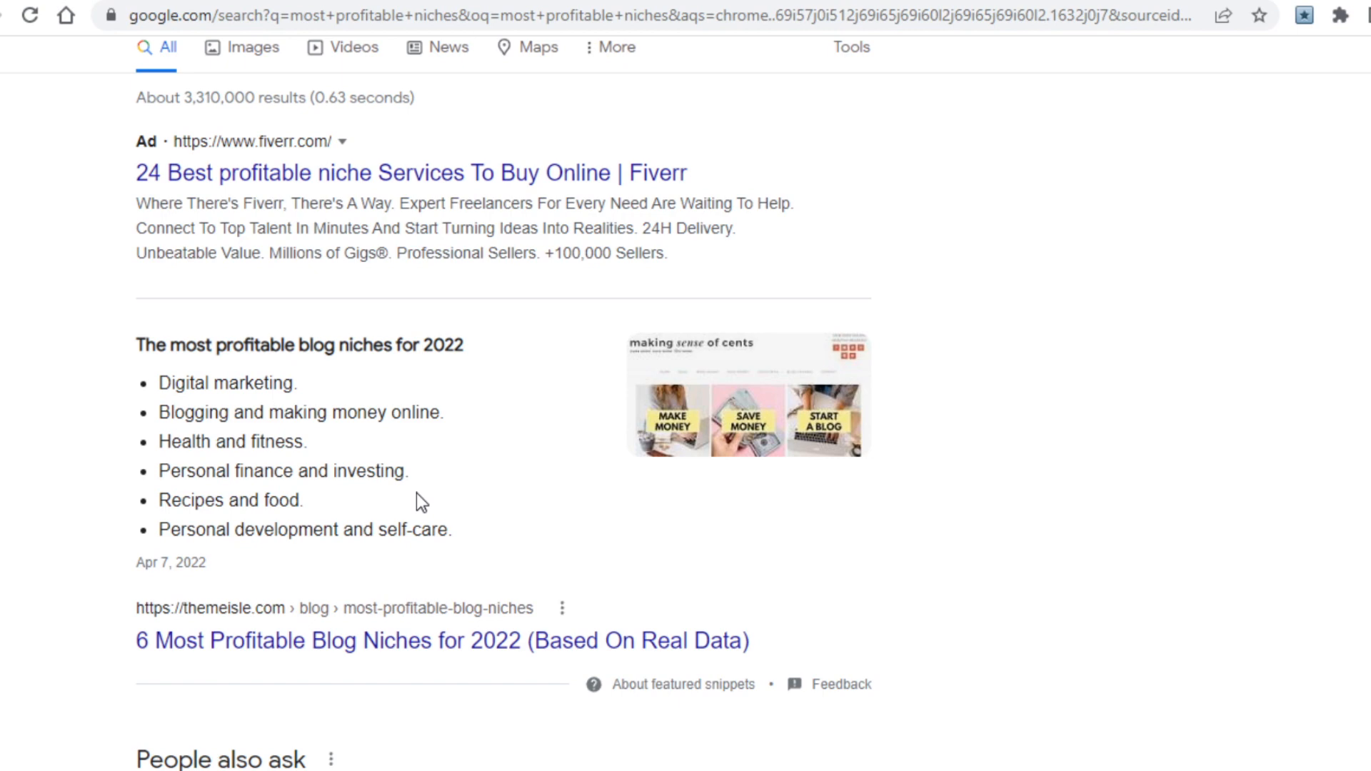
double_click(280, 500)
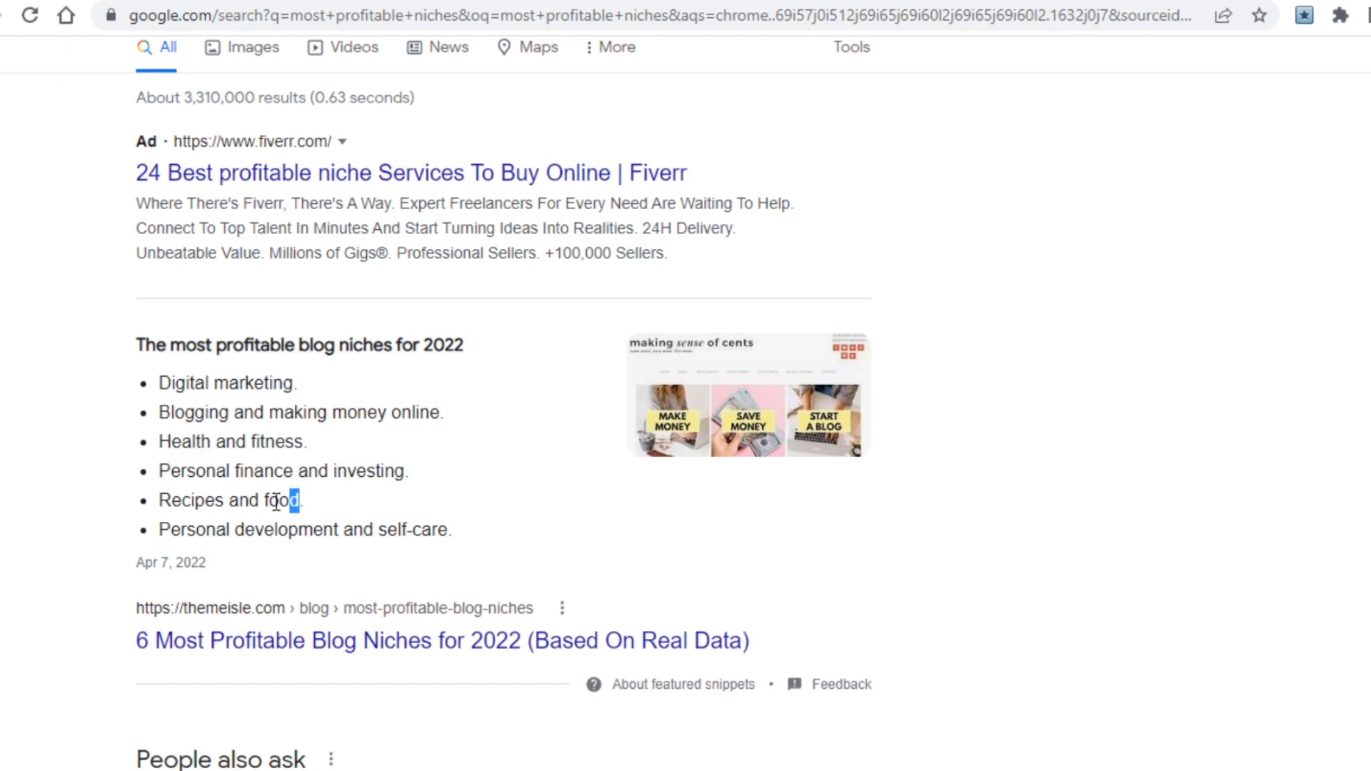
mouse_move(333, 444)
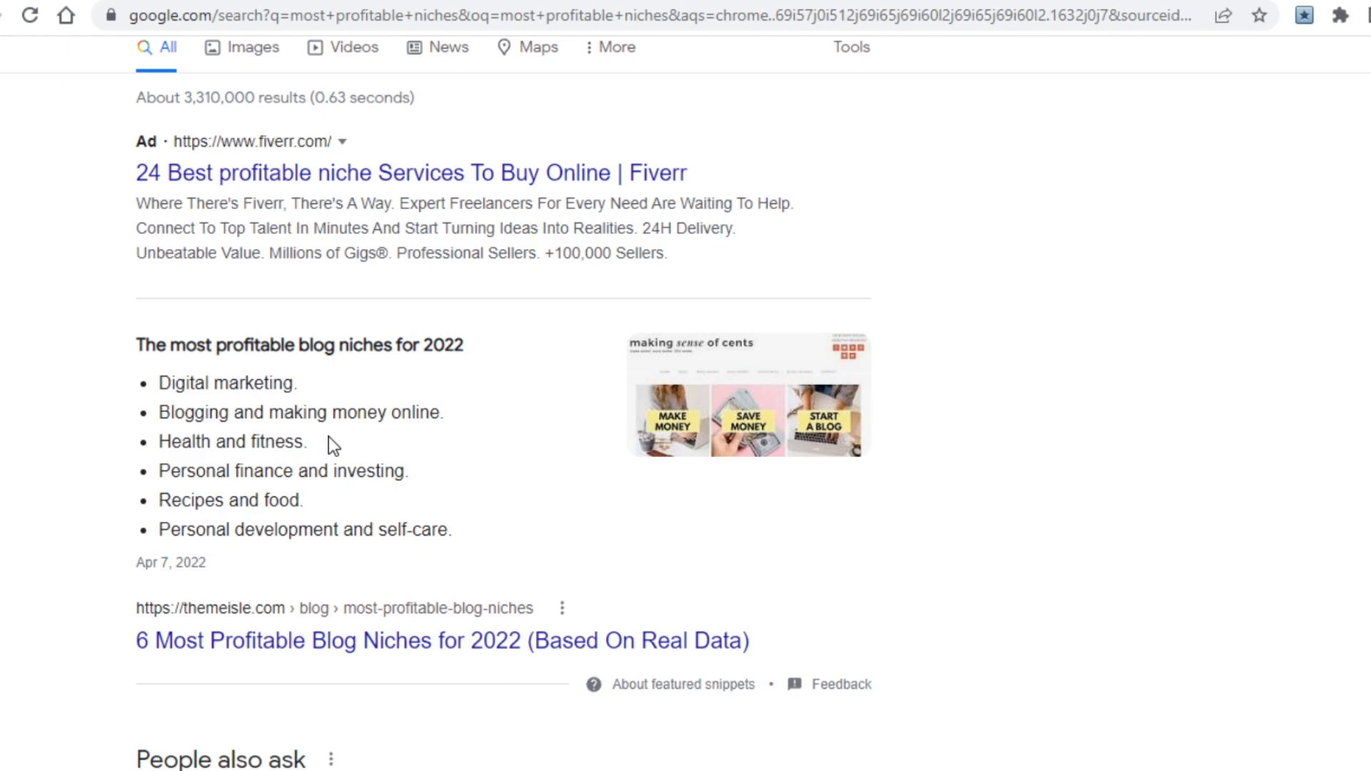